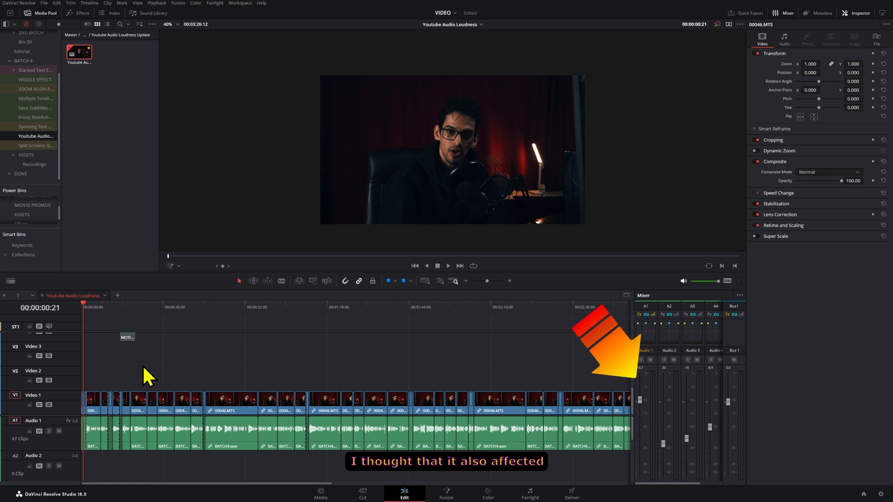
Step: Switch to the Fairlight page and play the timeline to watch the Loudness meter
{"action": "left_click", "coordinate": [448, 265]}
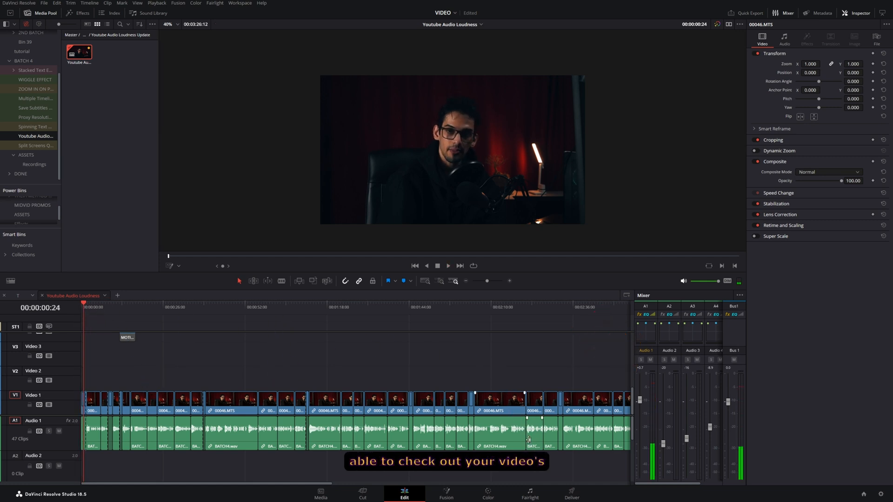
{"action": "left_click", "coordinate": [529, 494]}
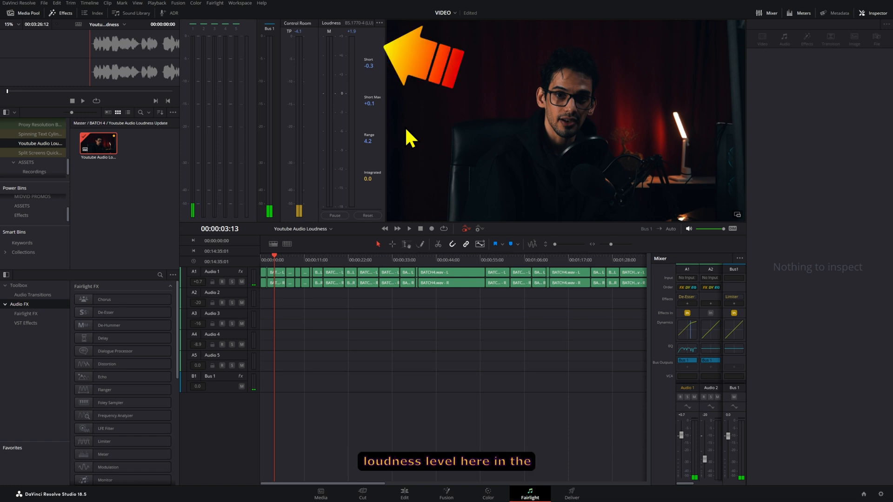
{"action": "left_click", "coordinate": [44, 4]}
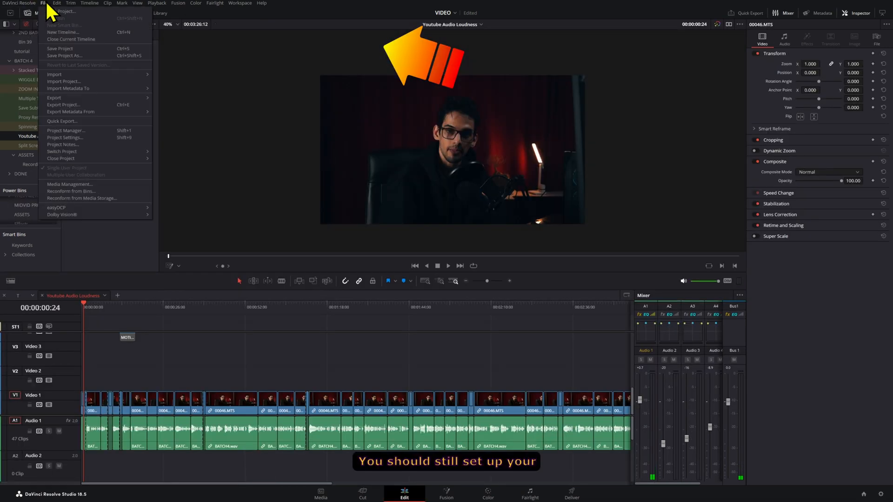
{"action": "left_click", "coordinate": [65, 138]}
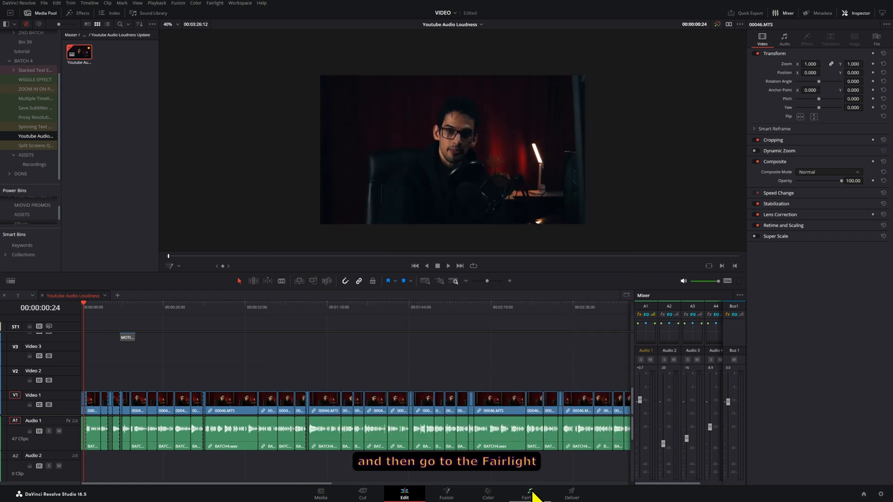
{"action": "left_click", "coordinate": [528, 494]}
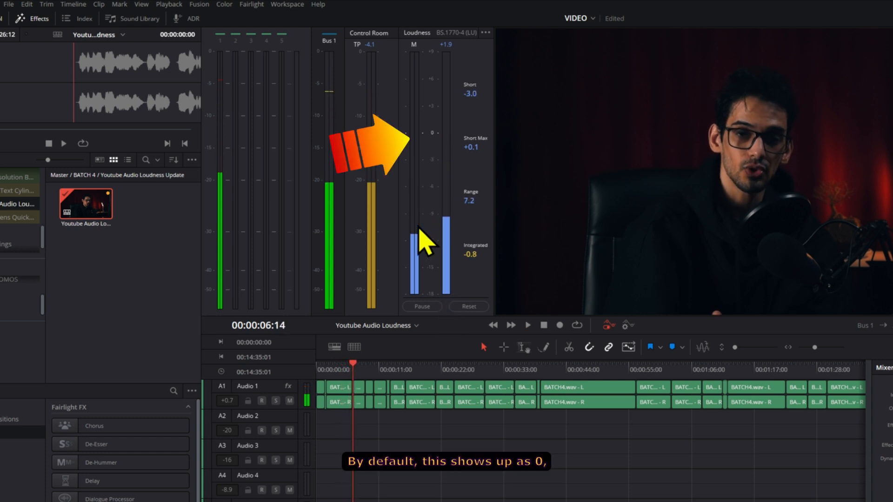
{"action": "mouse_move", "coordinate": [426, 74]}
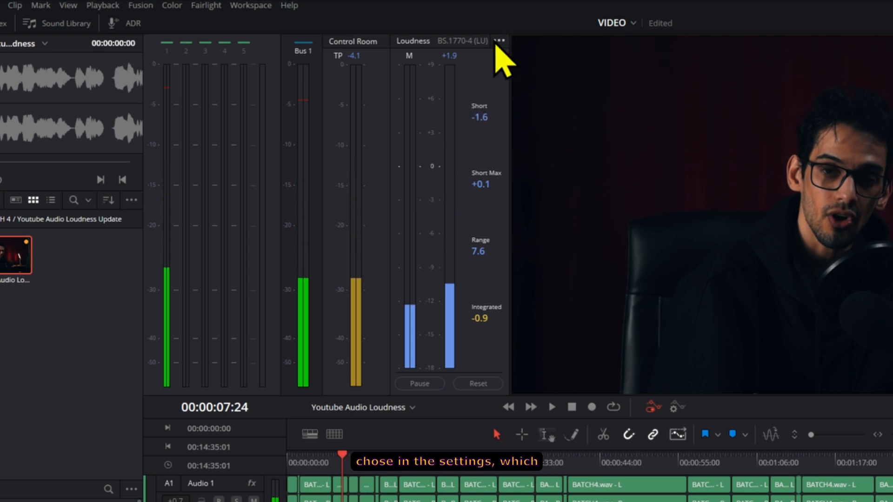
Step: Set the Loudness meter to the LUFS scale and measure about -15 integrated during playback
{"action": "left_click", "coordinate": [499, 40]}
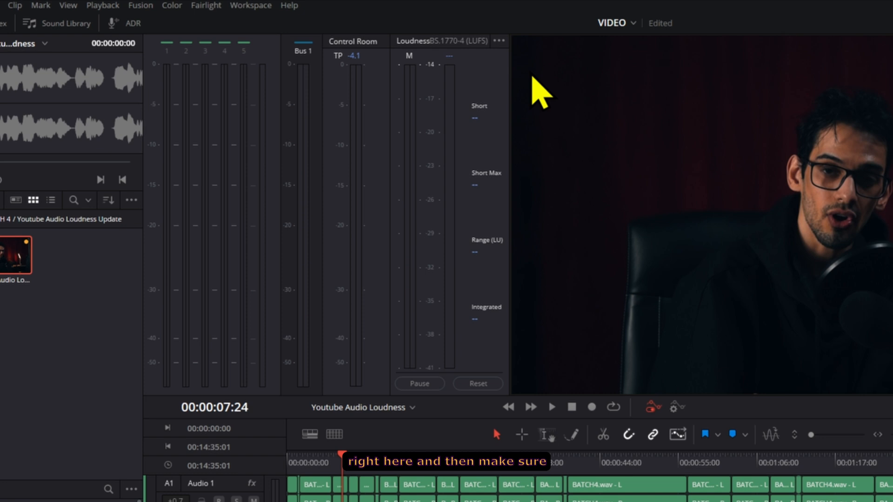
{"action": "left_click", "coordinate": [551, 407]}
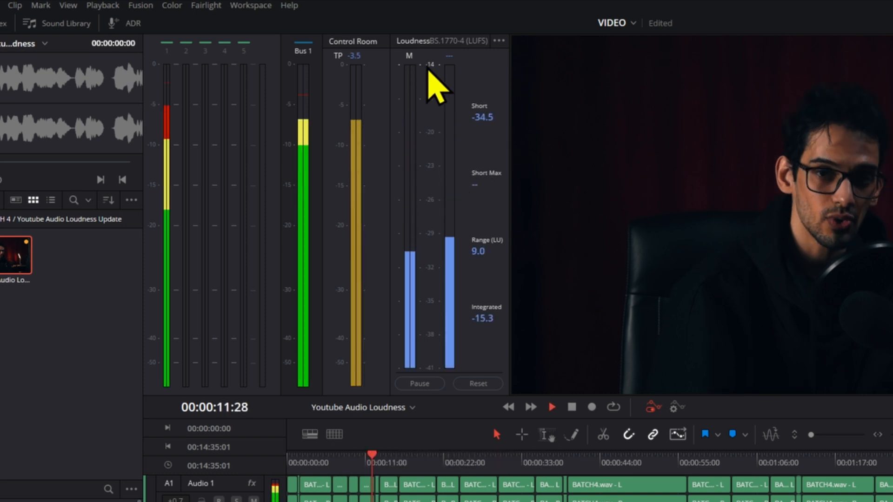
{"action": "left_click", "coordinate": [499, 40]}
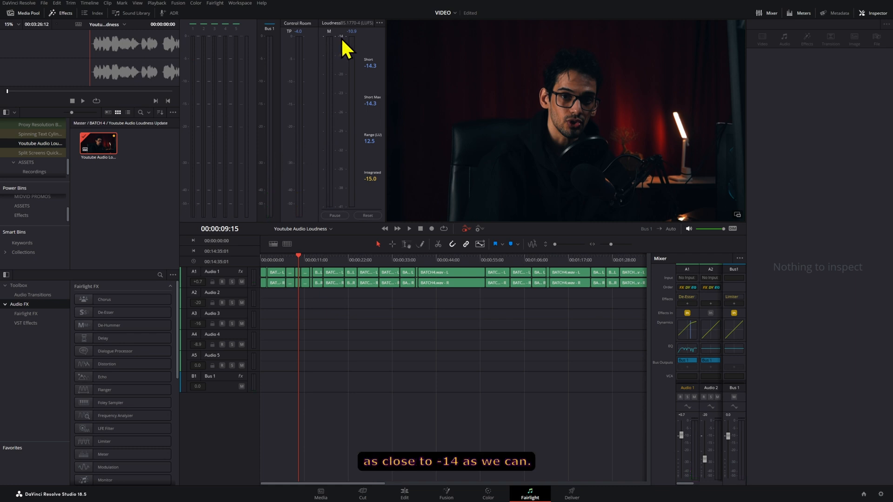
{"action": "mouse_move", "coordinate": [357, 43]}
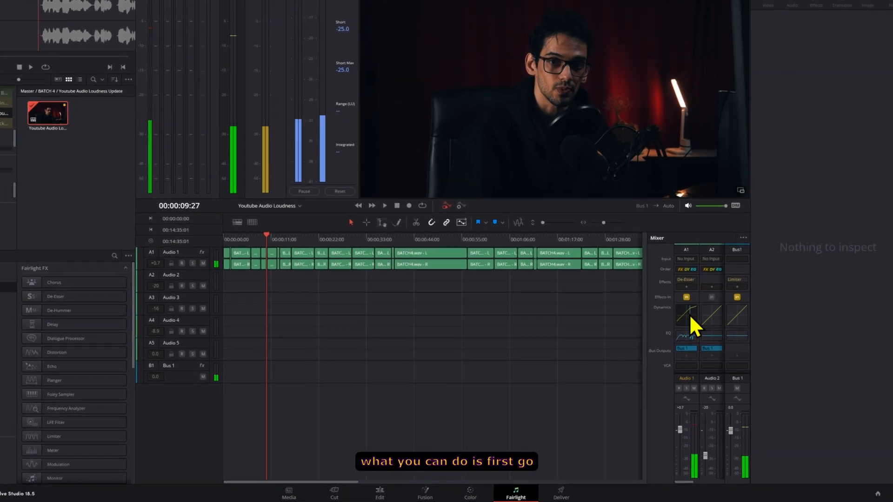
Step: Open Audio 1's Dynamics window from the Mixer and enable its compressor
{"action": "left_click", "coordinate": [686, 319]}
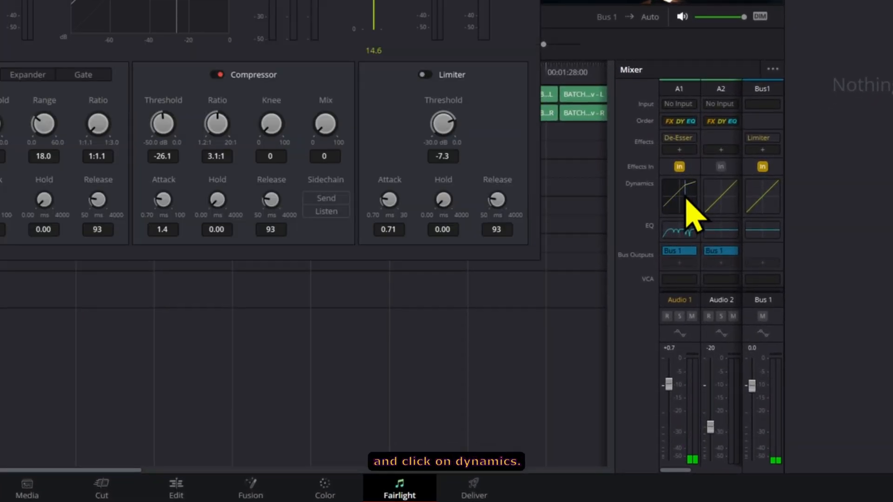
{"action": "left_click", "coordinate": [679, 197]}
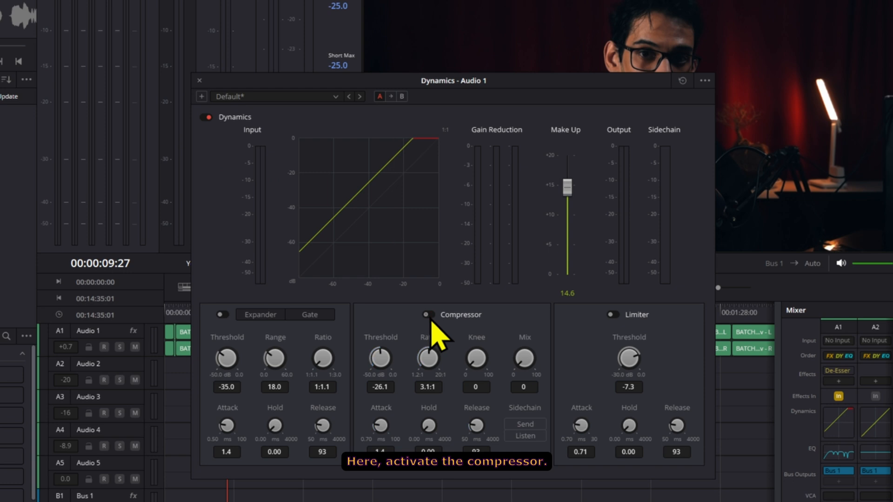
{"action": "left_click", "coordinate": [426, 314]}
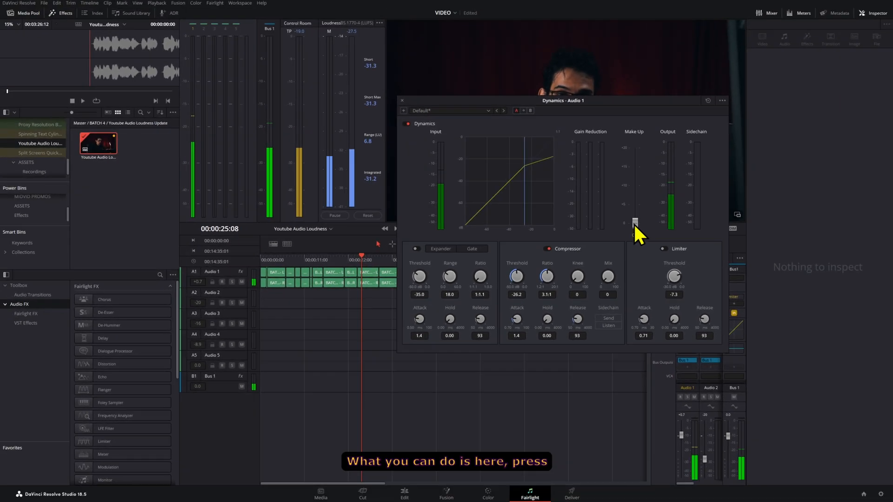
Step: Raise the Make Up gain to about 14.1 and close the Dynamics window
{"action": "left_click_drag", "start_coordinate": [636, 222], "coordinate": [636, 183]}
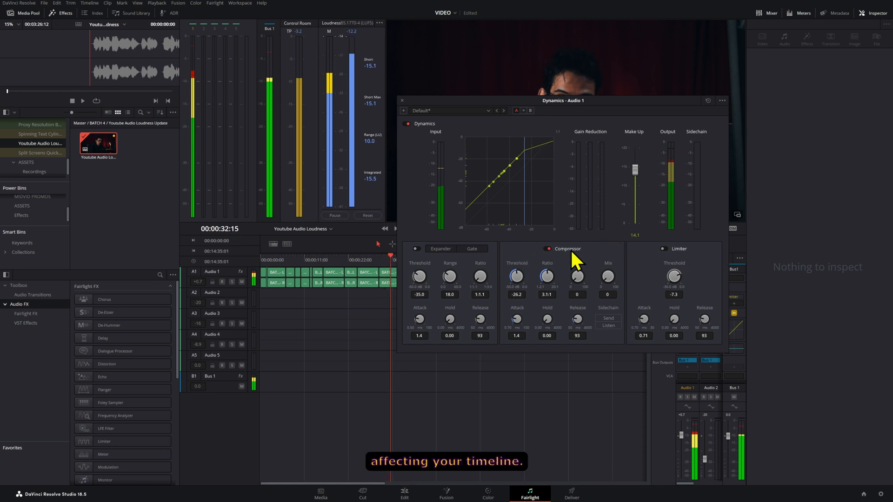
{"action": "left_click", "coordinate": [402, 101]}
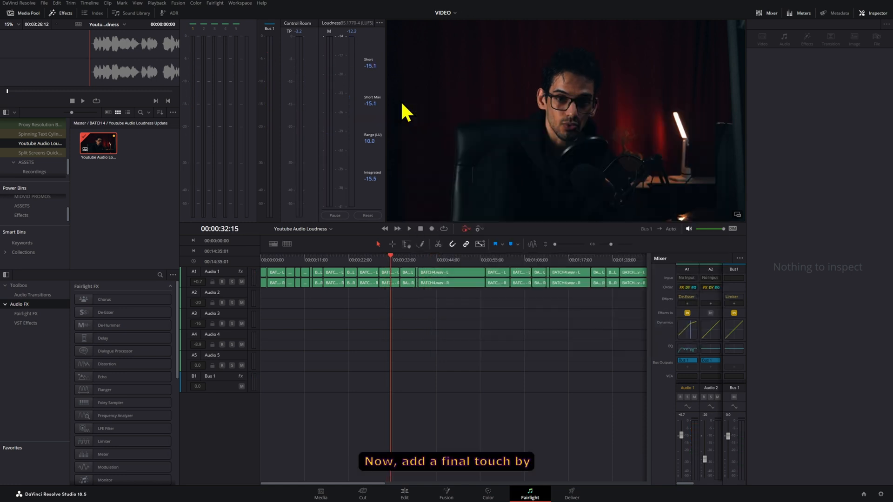